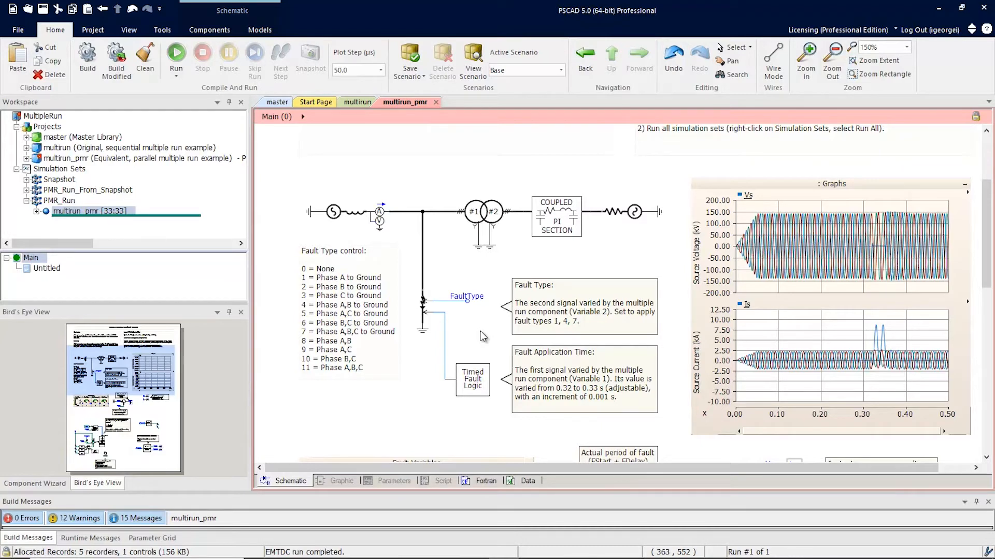
Scroll the Main schematic to the Parallel Multiple Run Control block and its notes.
scroll("down", 3)
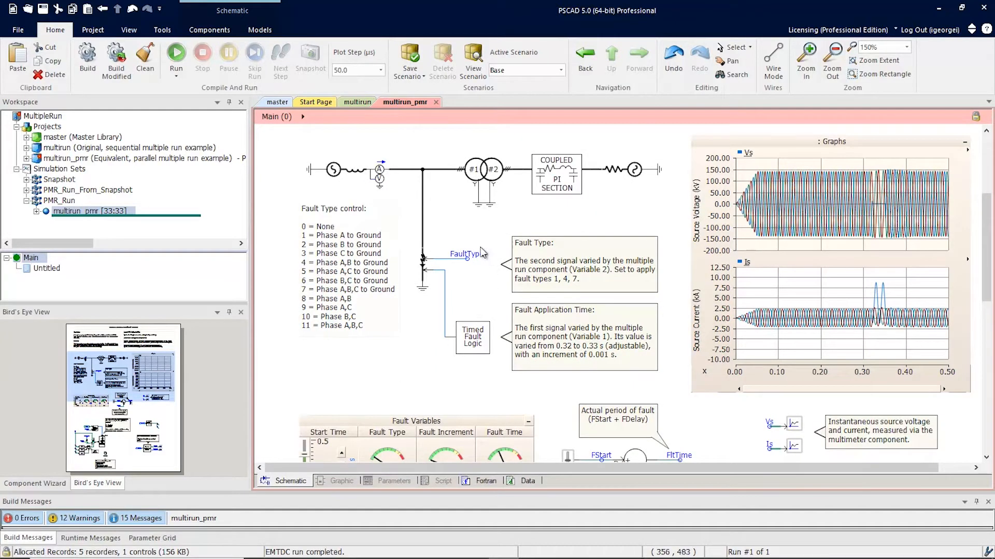
left_click(582, 336)
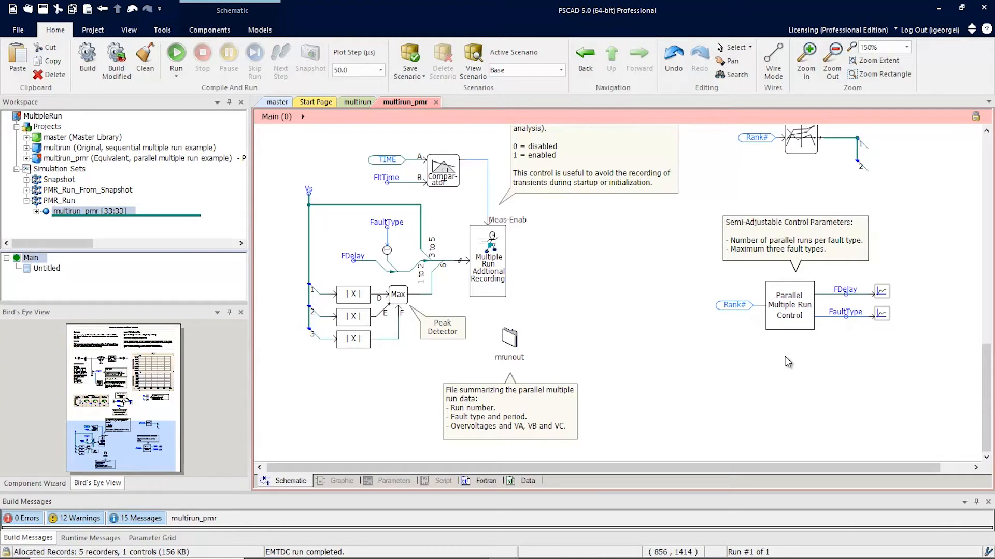
mouse_move(740, 328)
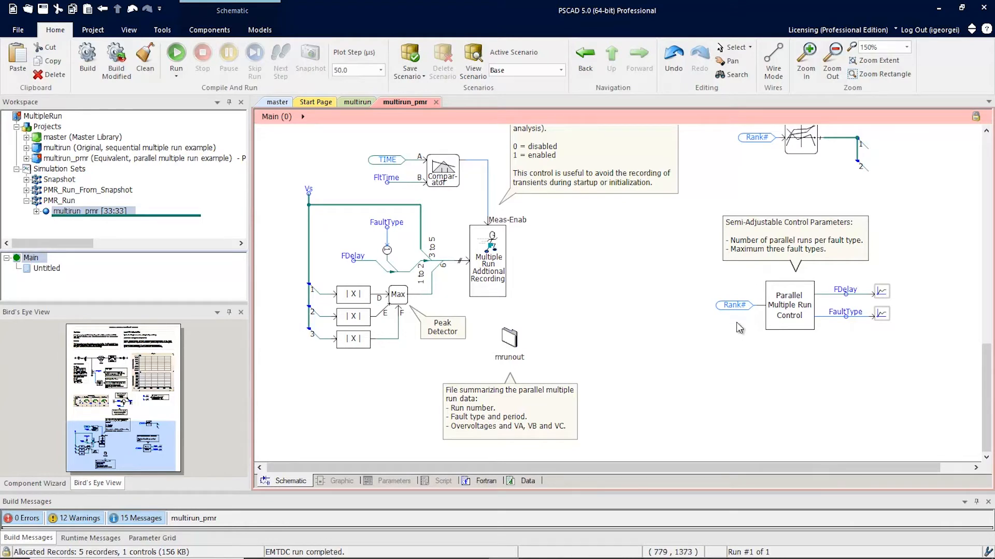
left_click(789, 305)
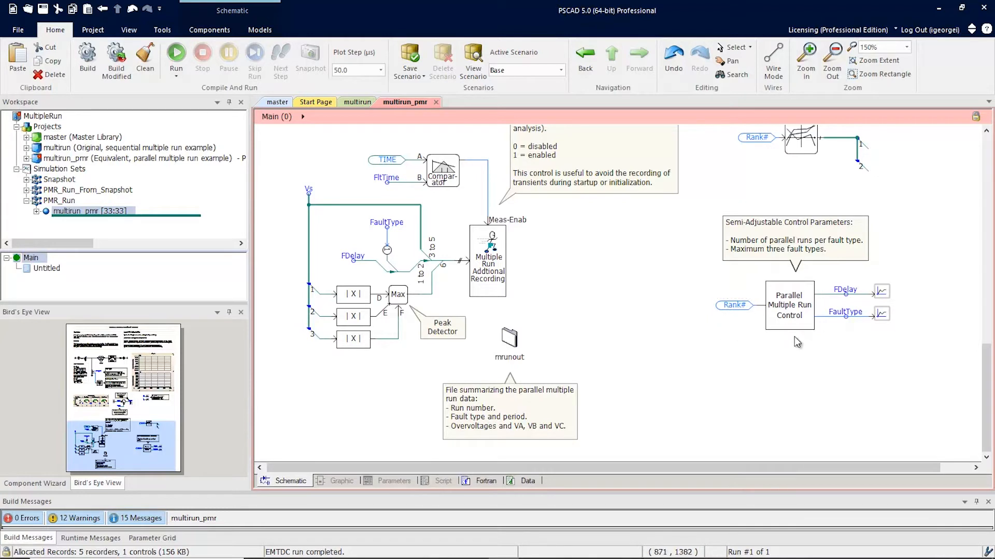
mouse_move(862, 335)
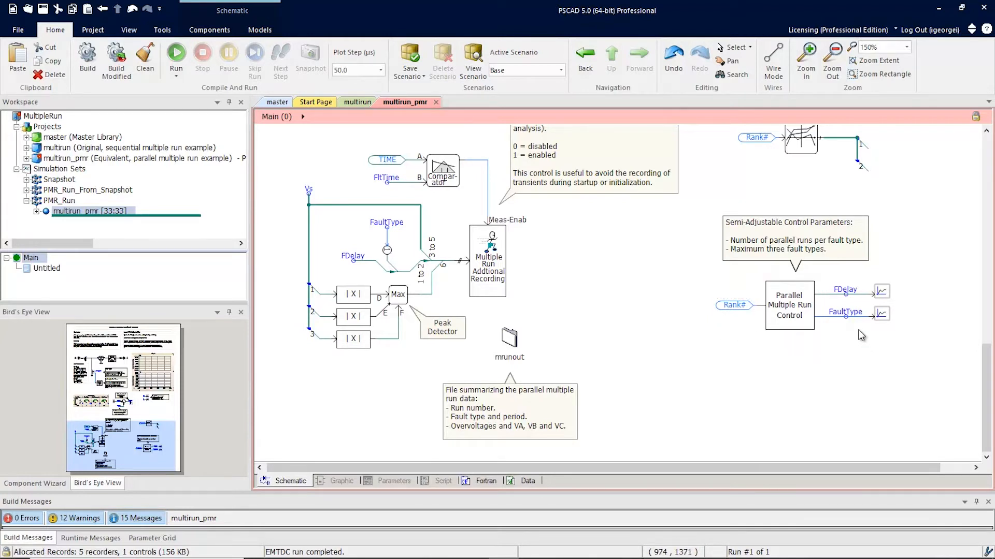
mouse_move(854, 334)
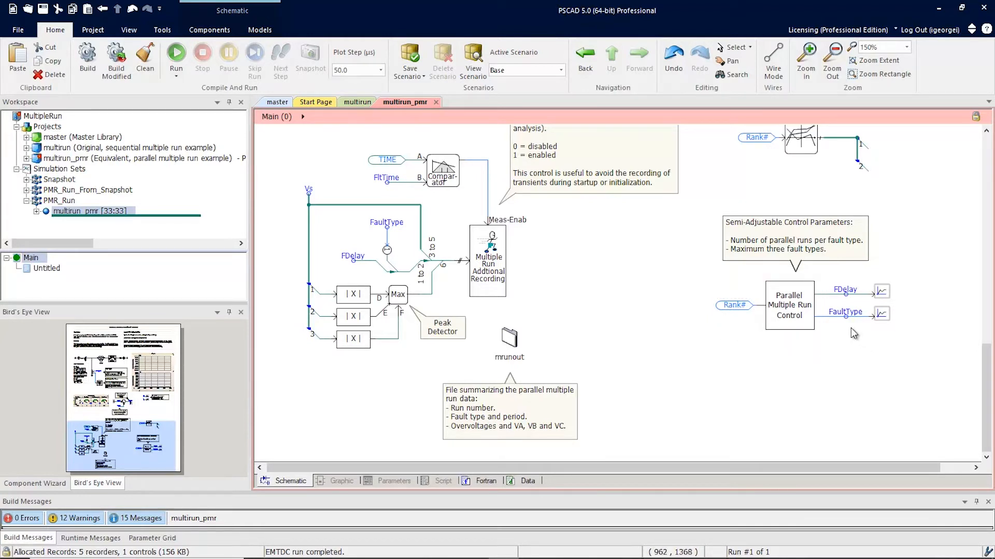
mouse_move(863, 341)
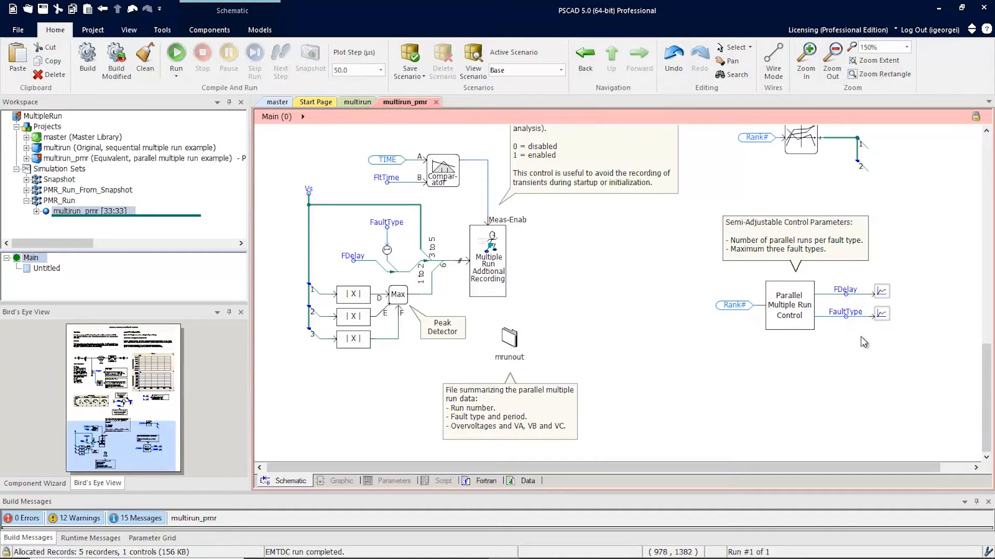
left_click(790, 305)
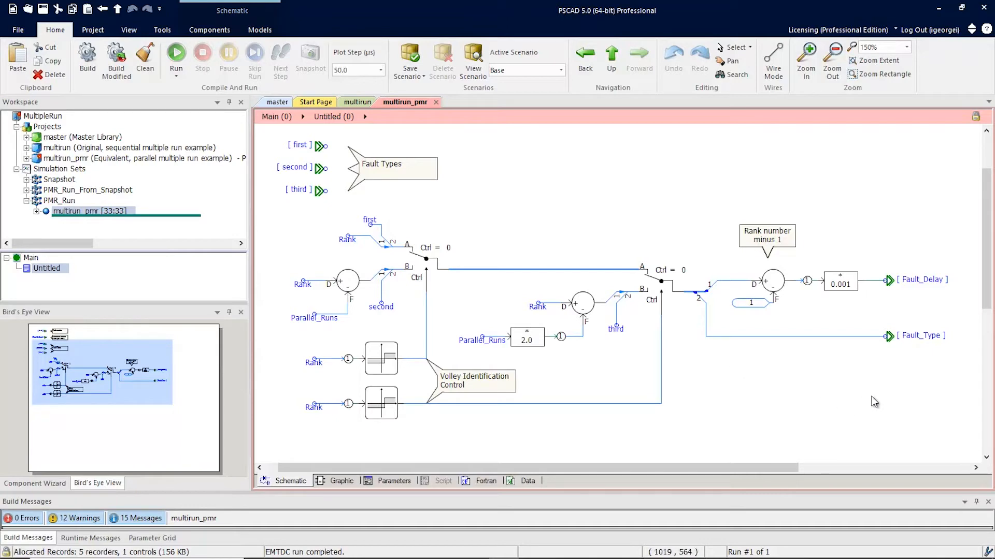
left_click(923, 279)
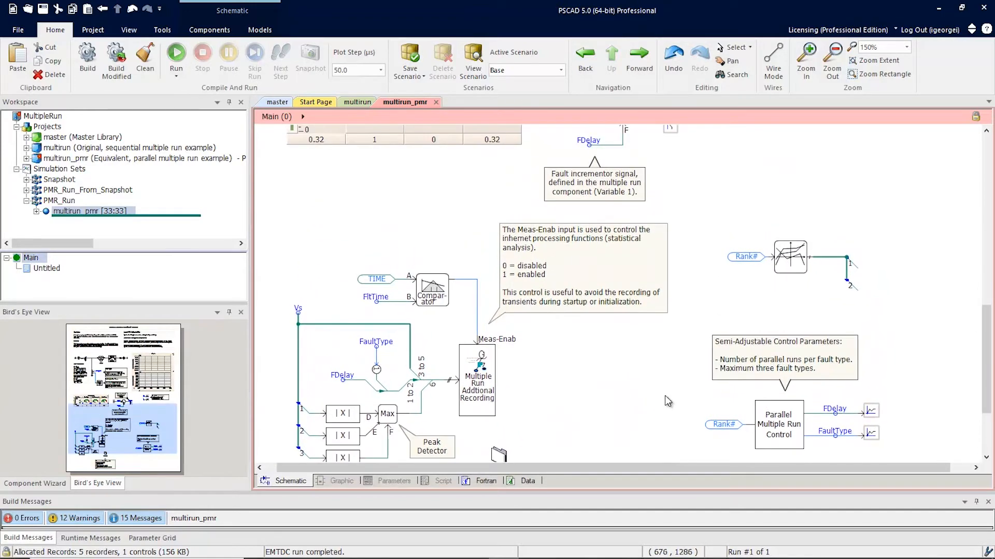
mouse_move(780, 299)
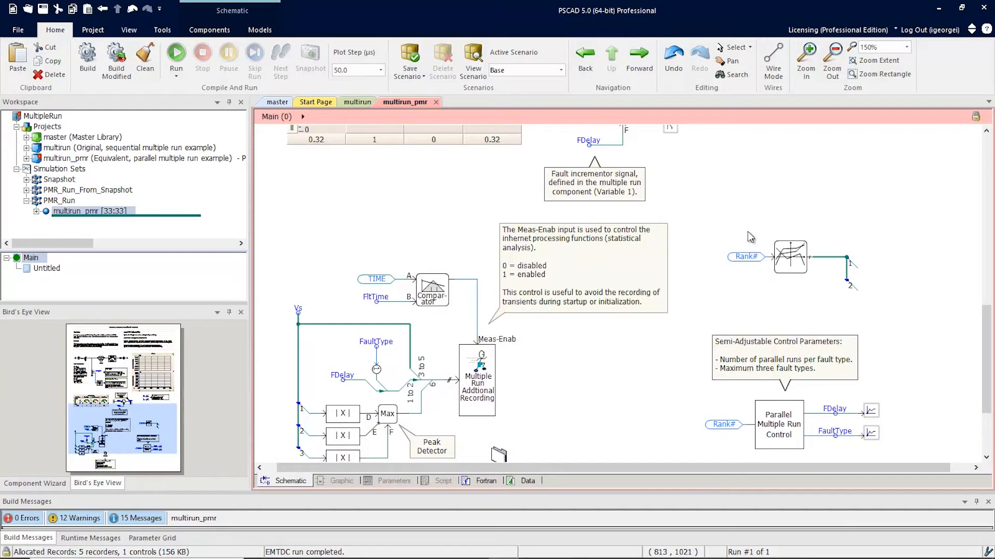
left_click(793, 259)
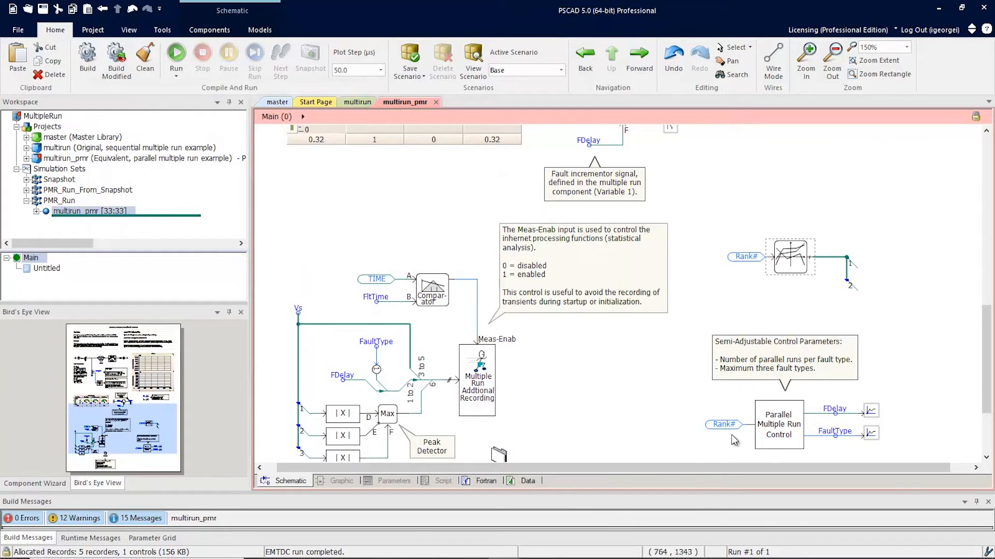
mouse_move(912, 457)
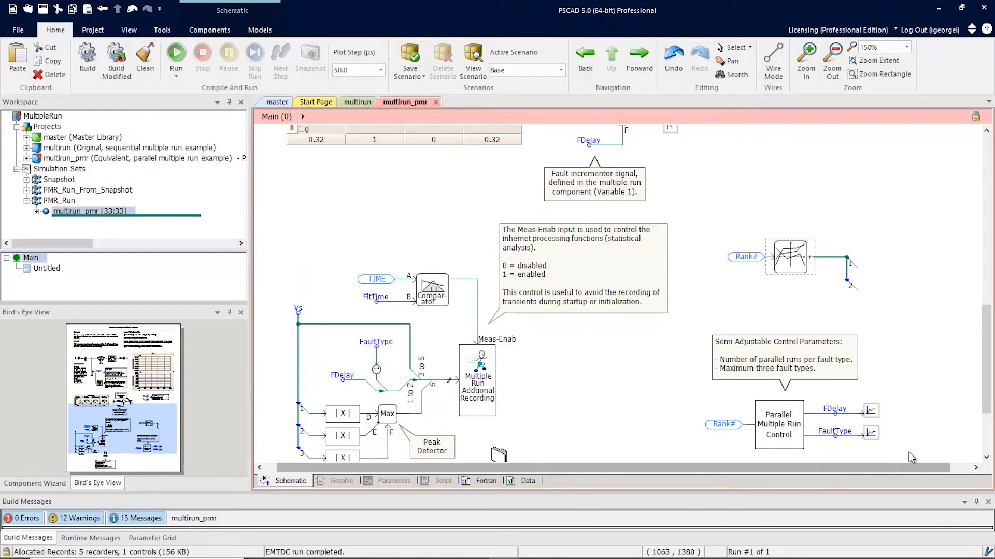
mouse_move(819, 460)
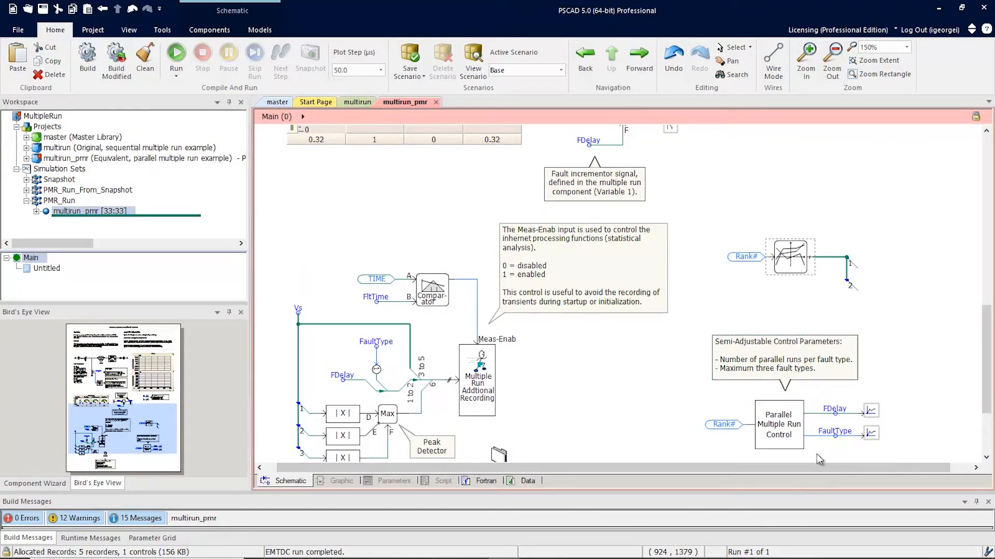
mouse_move(843, 300)
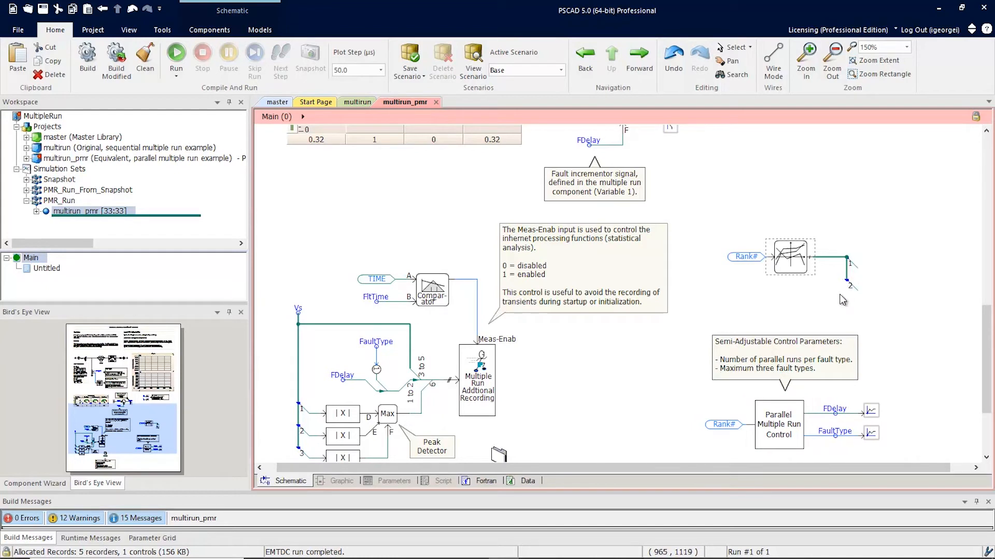
mouse_move(884, 398)
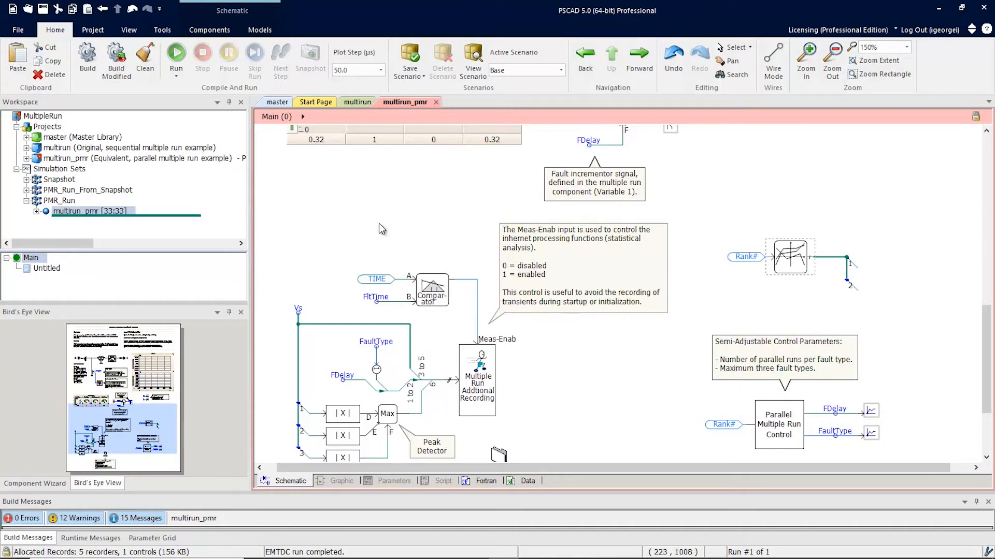
mouse_move(308, 235)
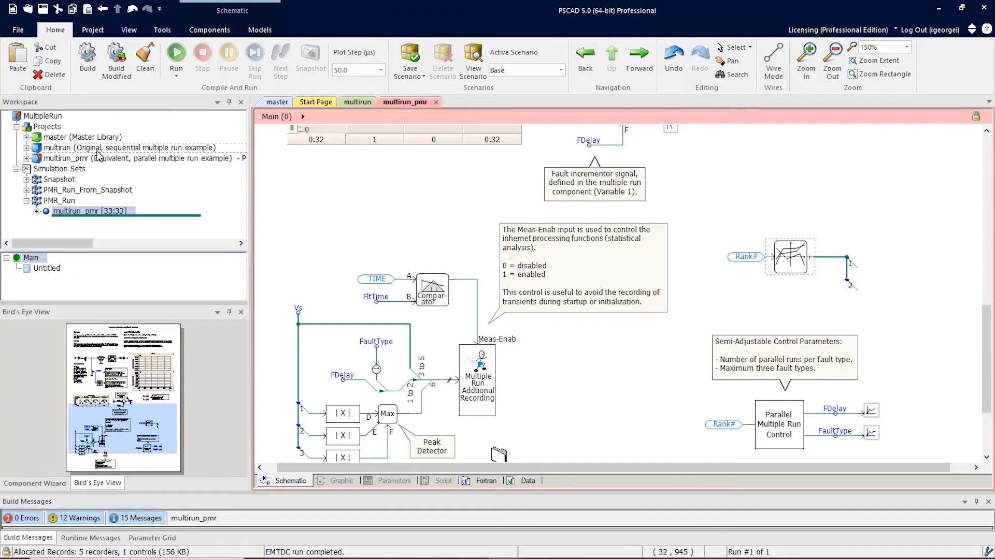
Open Options for the multirun_pmr task under PMR_Run to check its 33-task count.
left_click(127, 158)
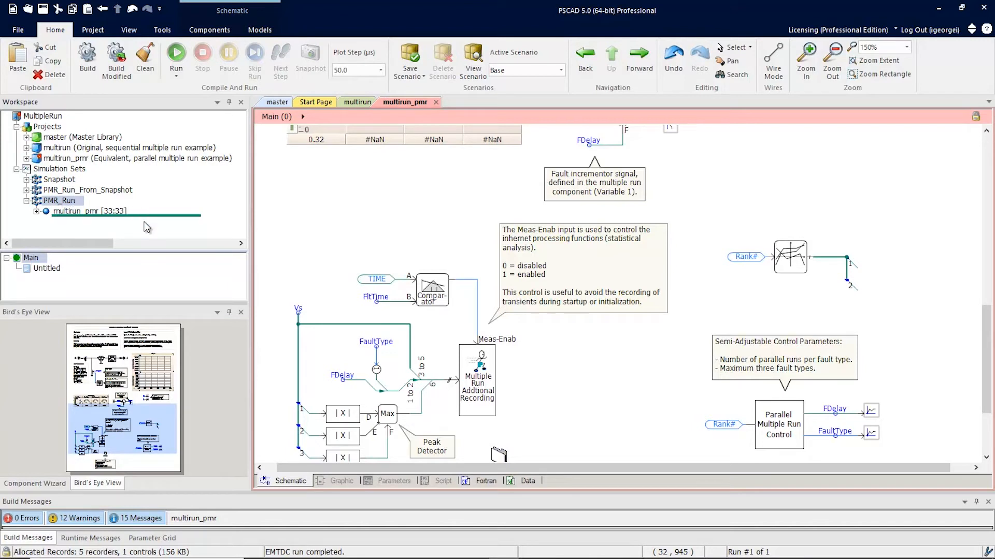
left_click(89, 212)
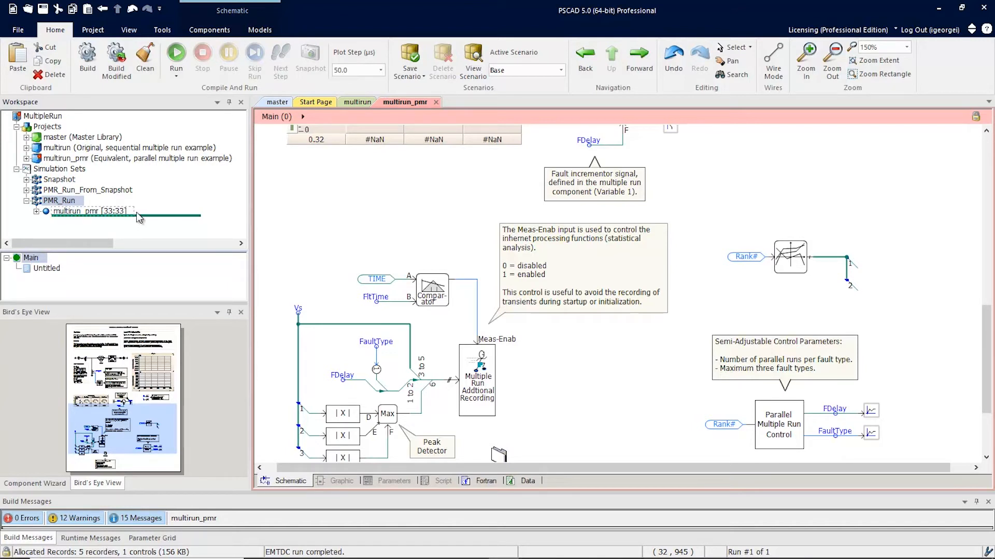
right_click(89, 211)
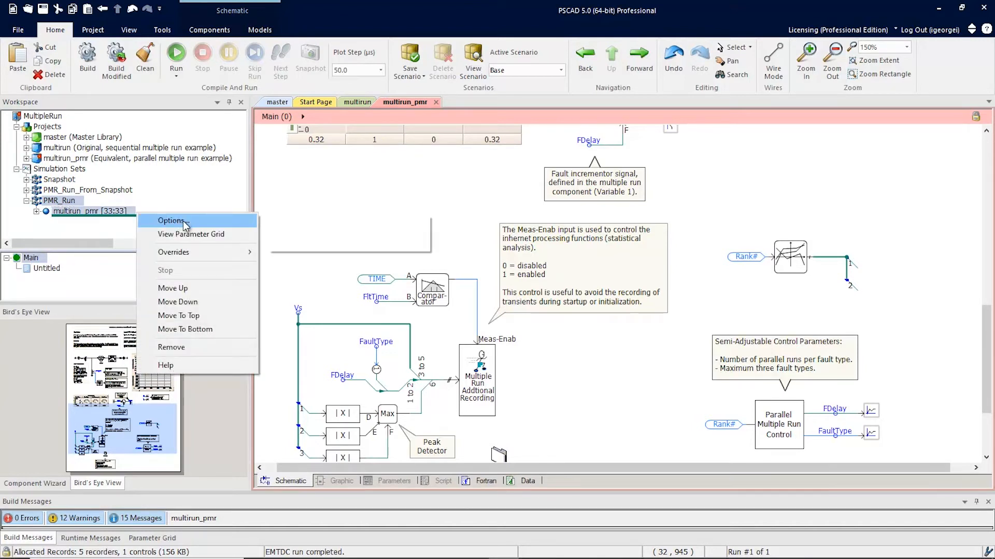
left_click(172, 221)
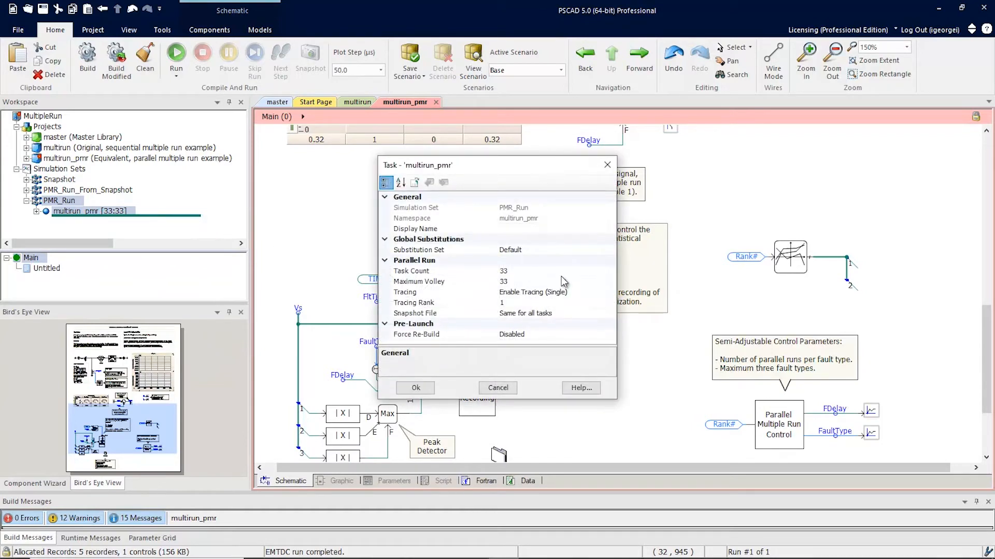
mouse_move(515, 274)
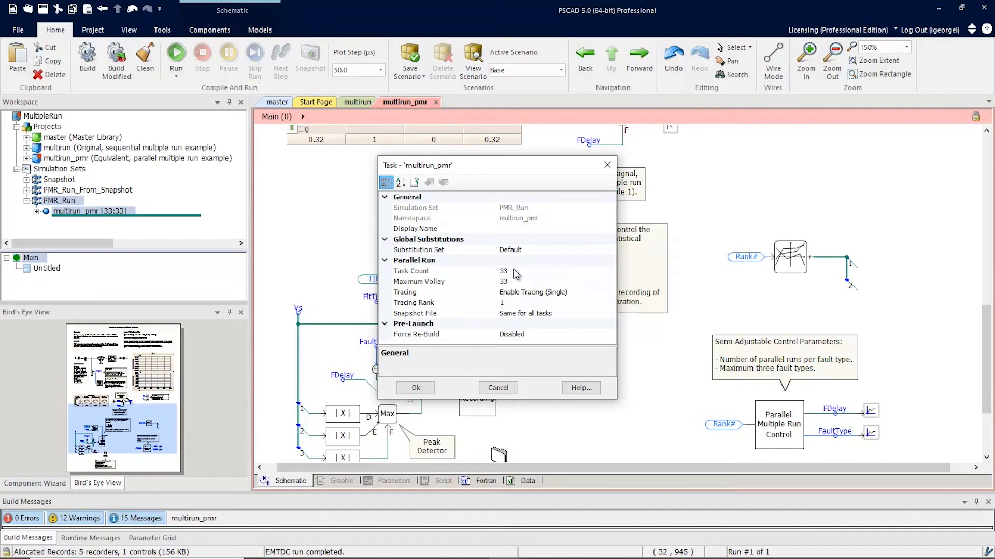
mouse_move(512, 274)
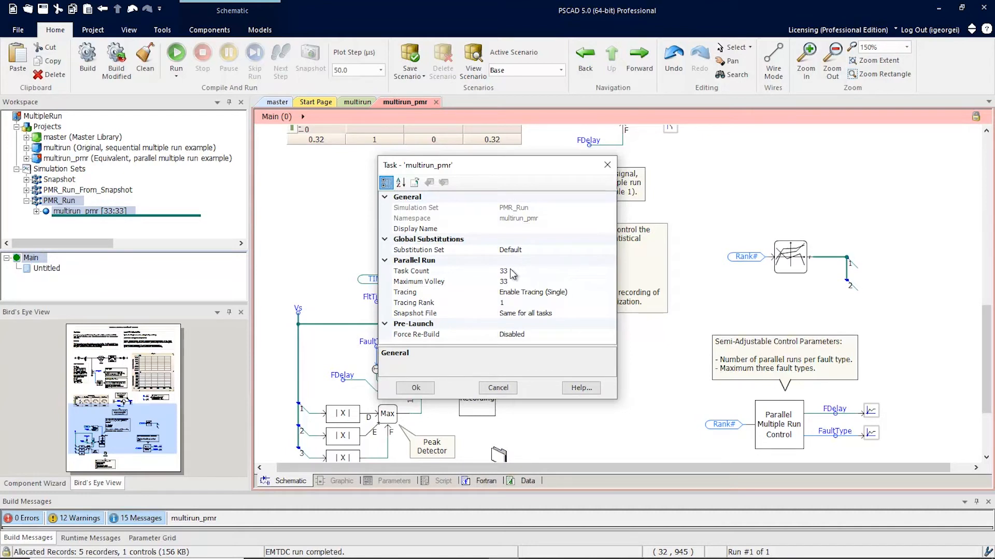
mouse_move(515, 274)
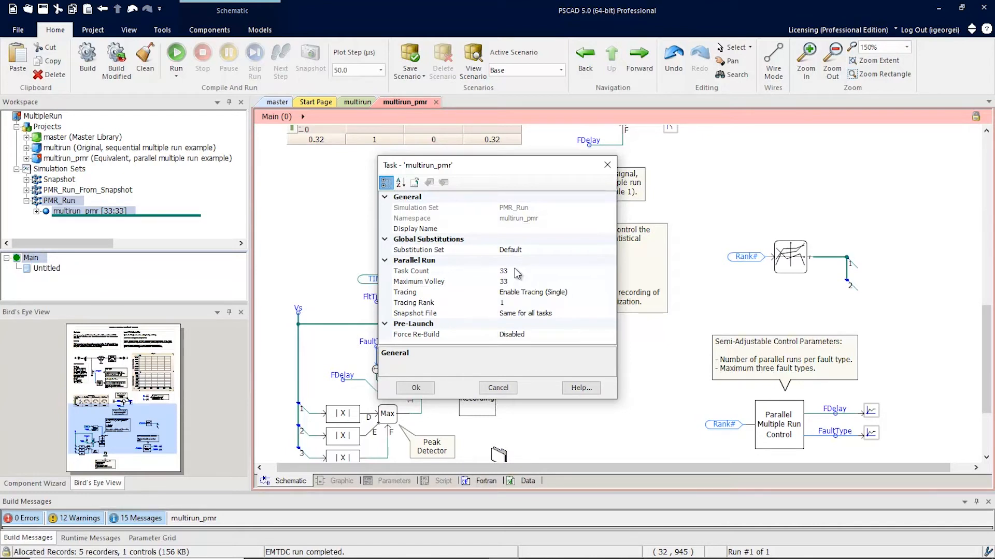
mouse_move(524, 275)
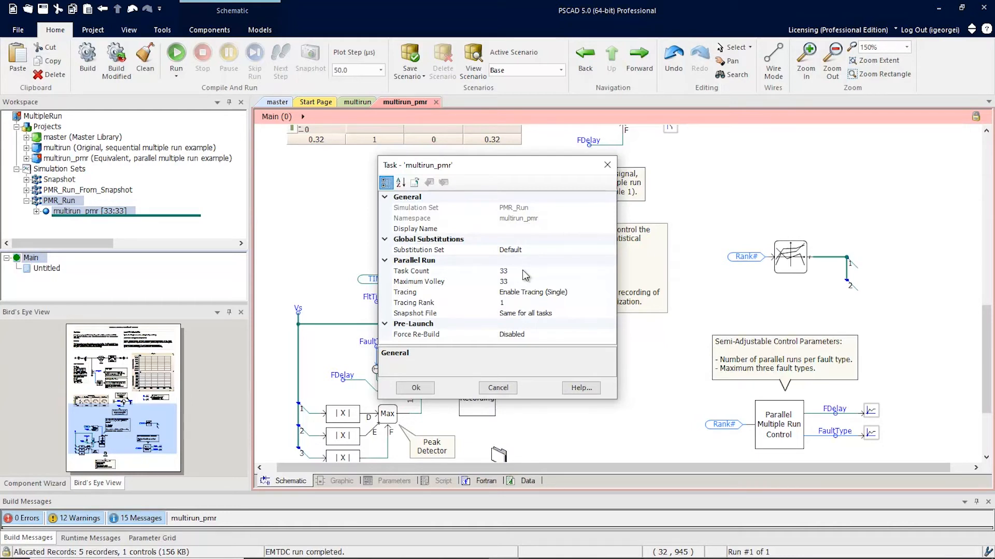
mouse_move(520, 287)
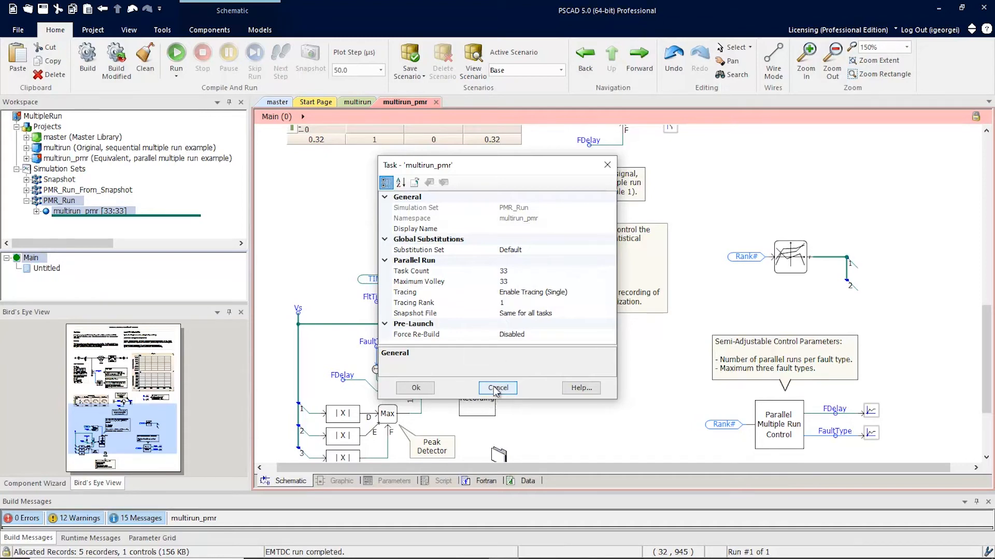
Close the task options unchanged, run PMR_Run, and check the 33 task statuses.
left_click(498, 387)
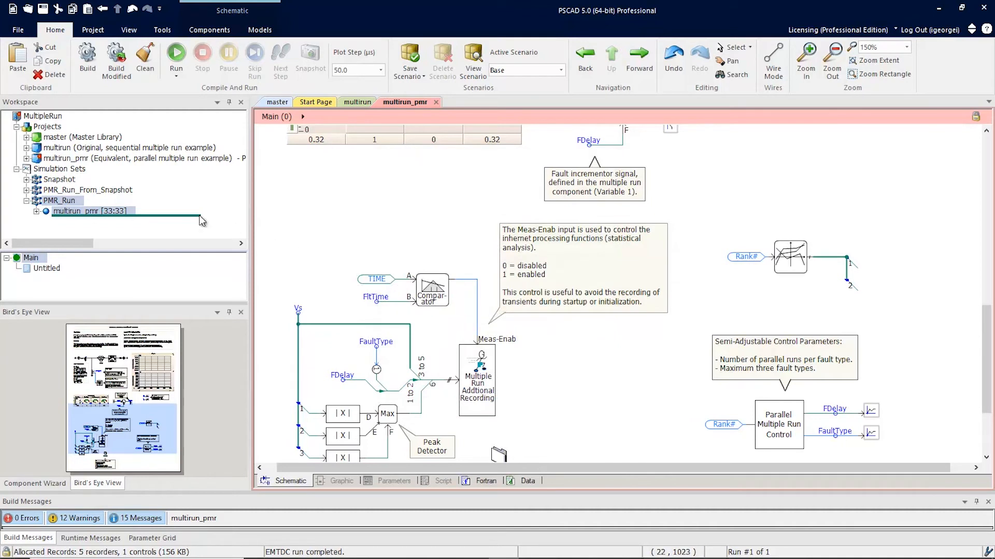
right_click(60, 201)
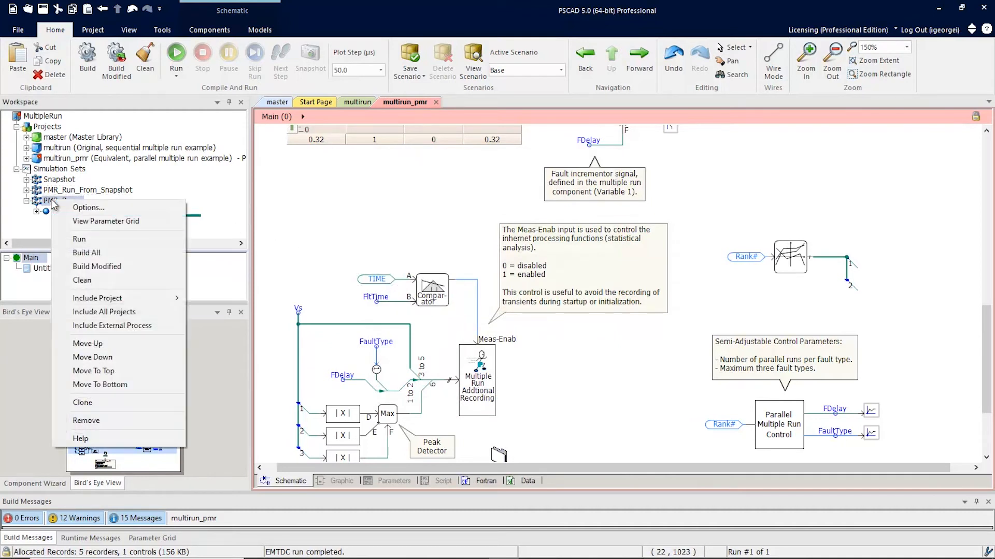
left_click(78, 239)
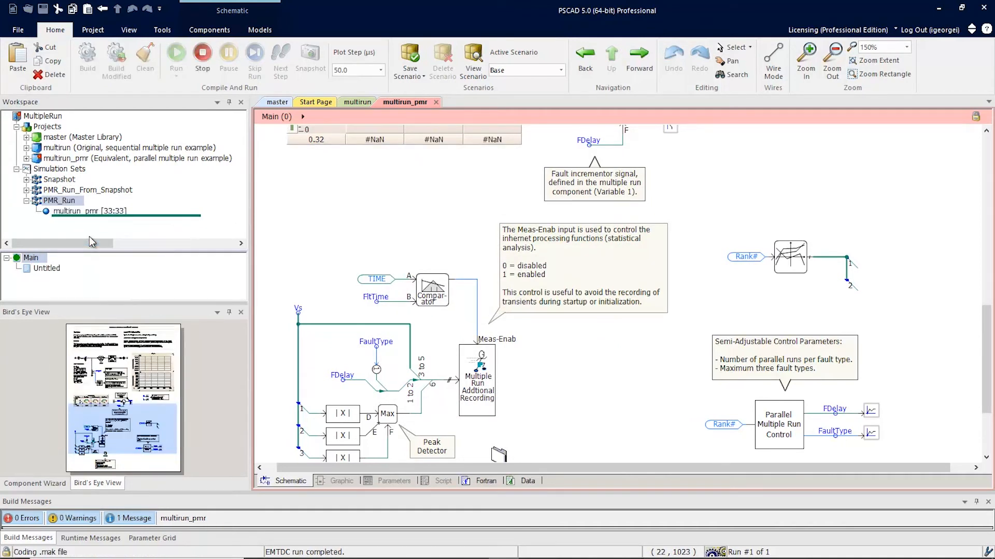
left_click(175, 53)
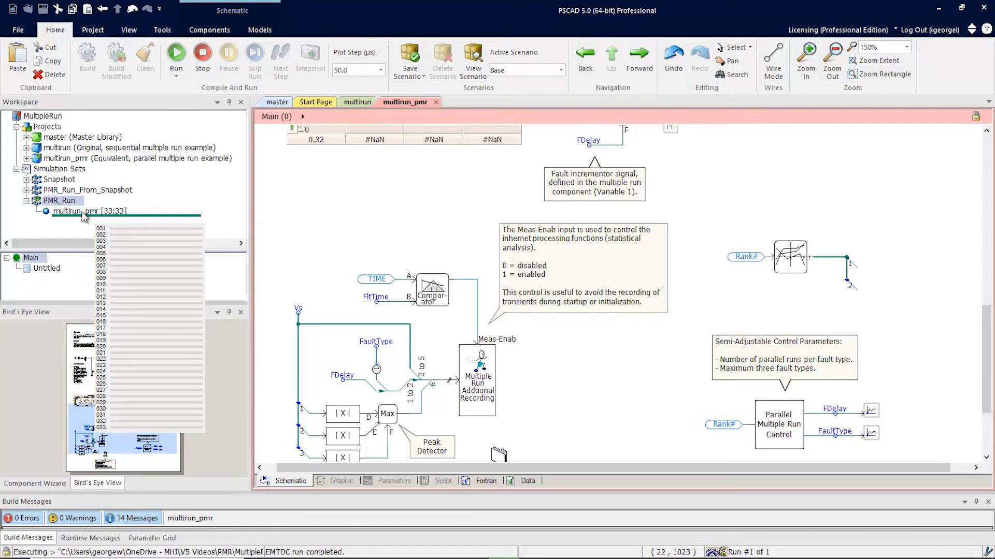
left_click(176, 52)
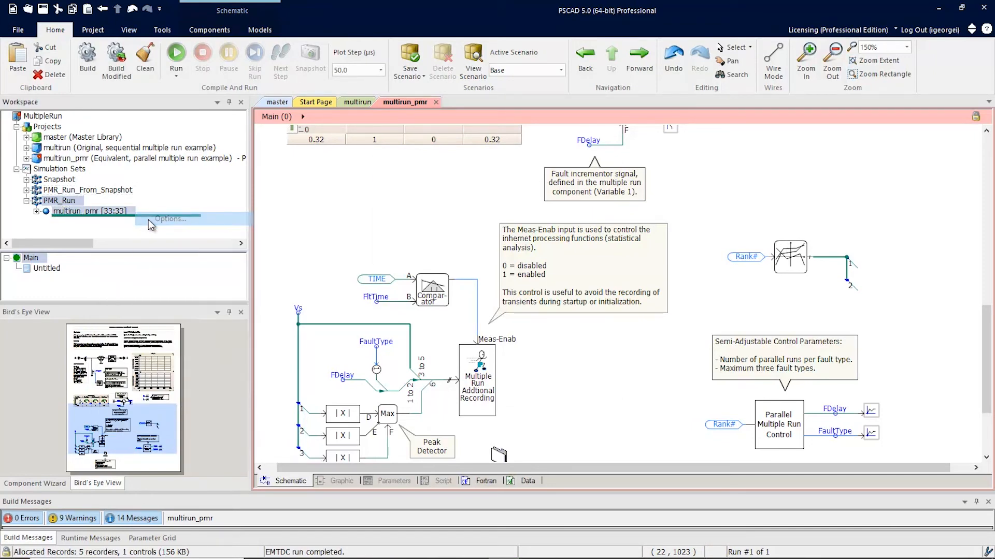
Set the multirun_pmr task's Maximum Volley to 3 and confirm.
left_click(169, 219)
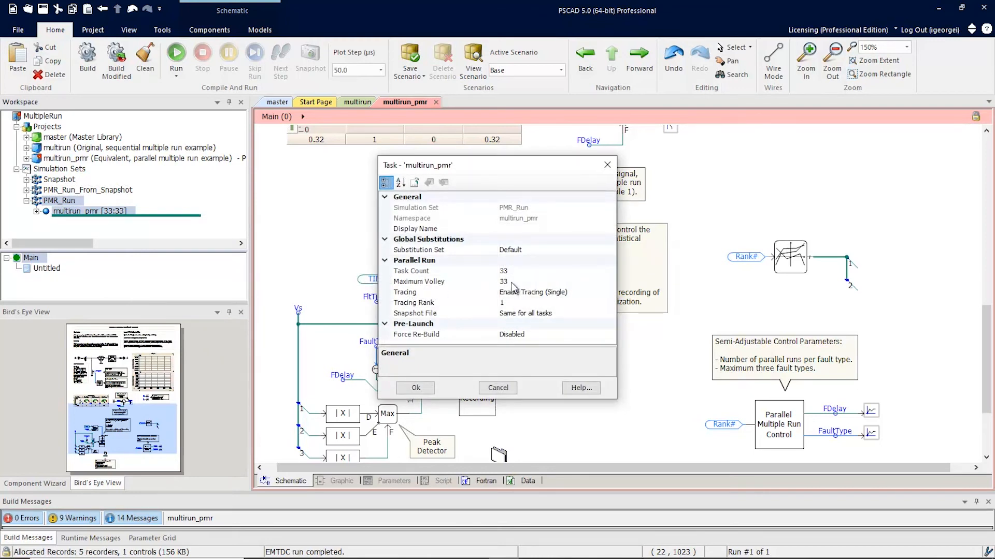
left_click(418, 281)
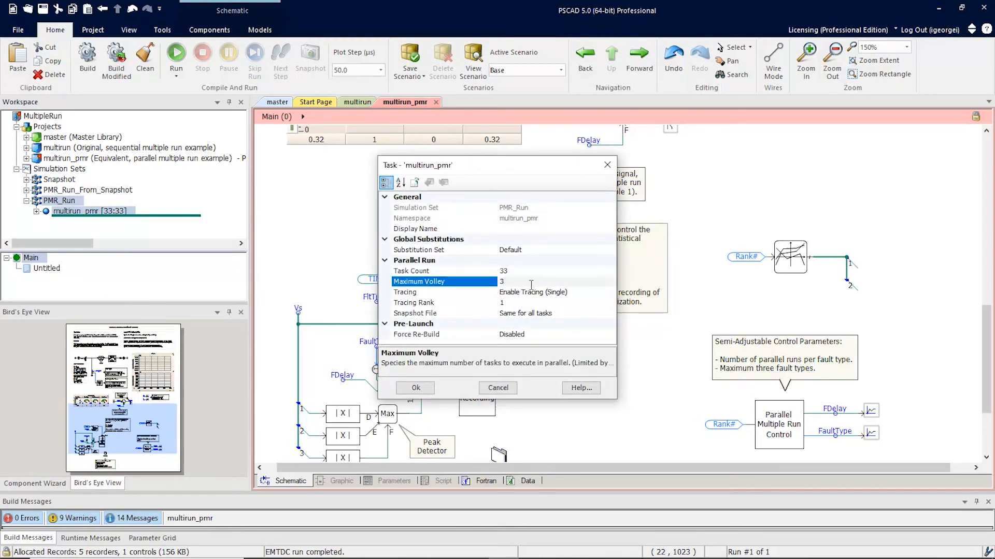
mouse_move(415, 387)
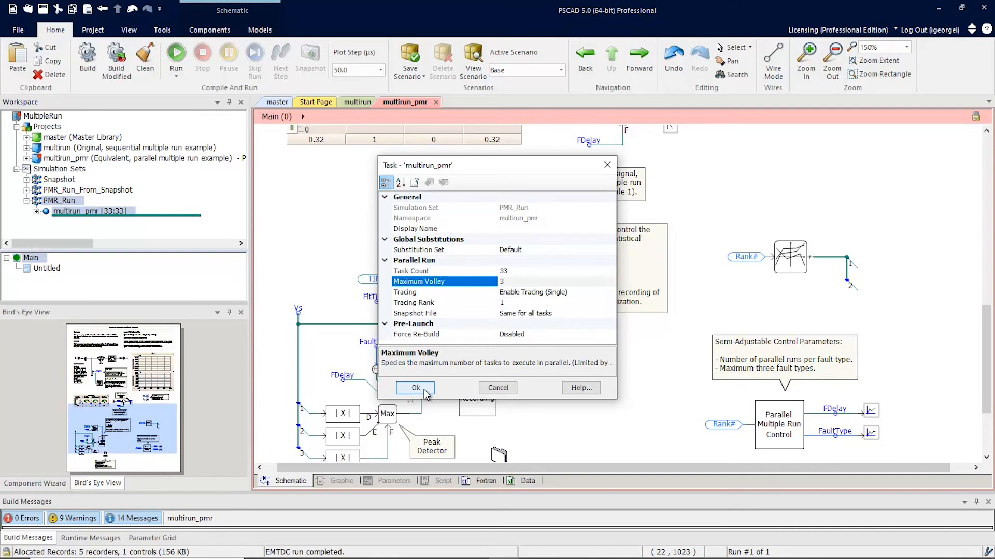
left_click(416, 387)
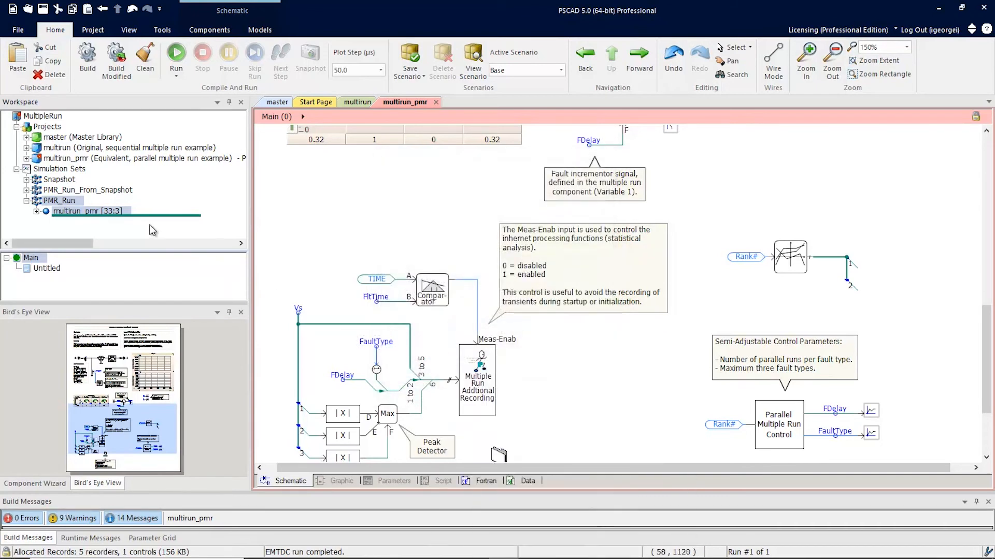
Re-run the PMR_Run simulation set under the three-task volley limit.
right_click(88, 210)
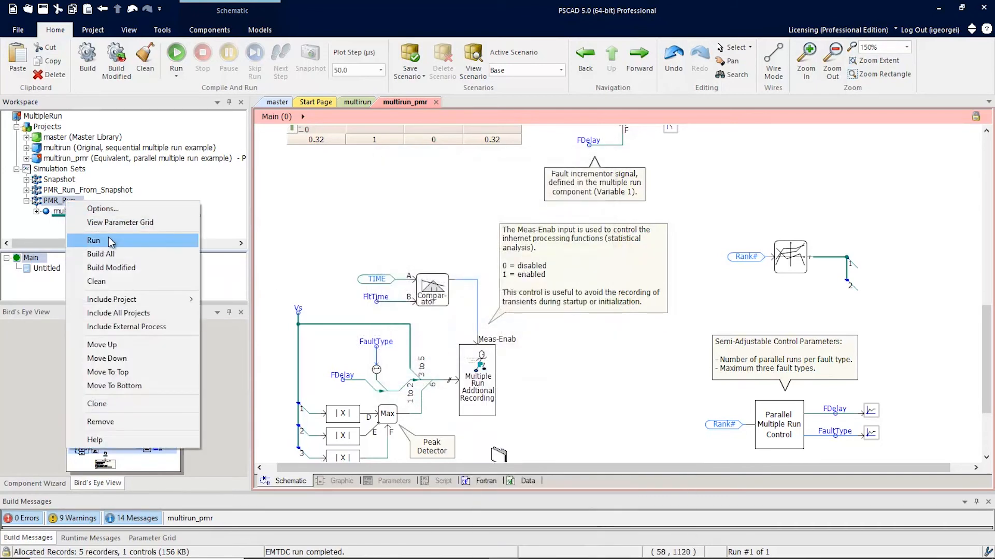
left_click(93, 240)
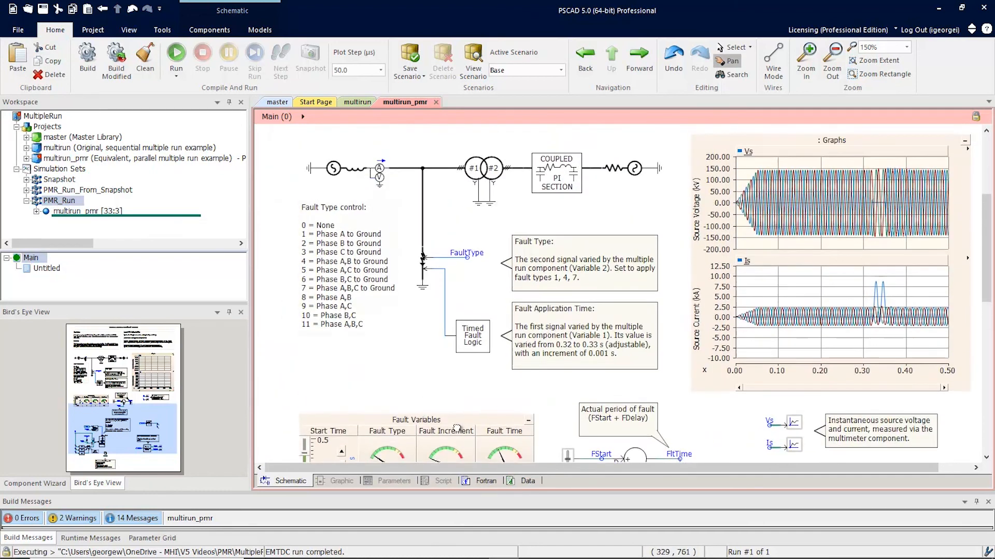
scroll("down", 3)
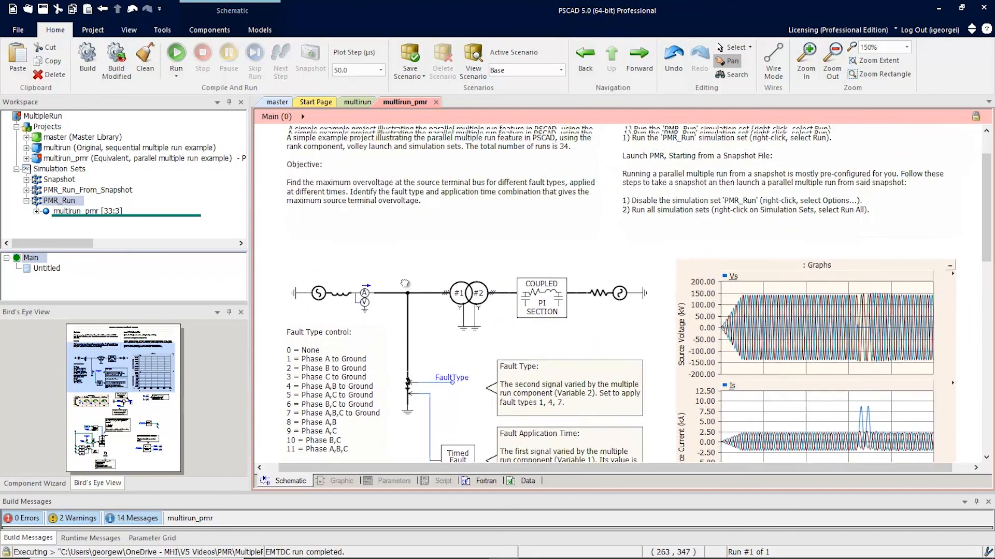